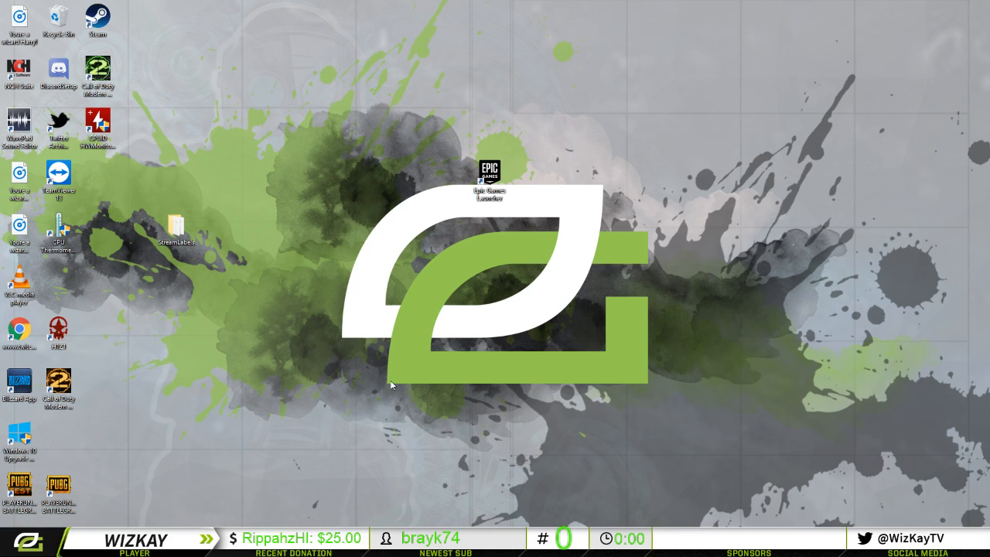
pyautogui.moveTo(416, 409)
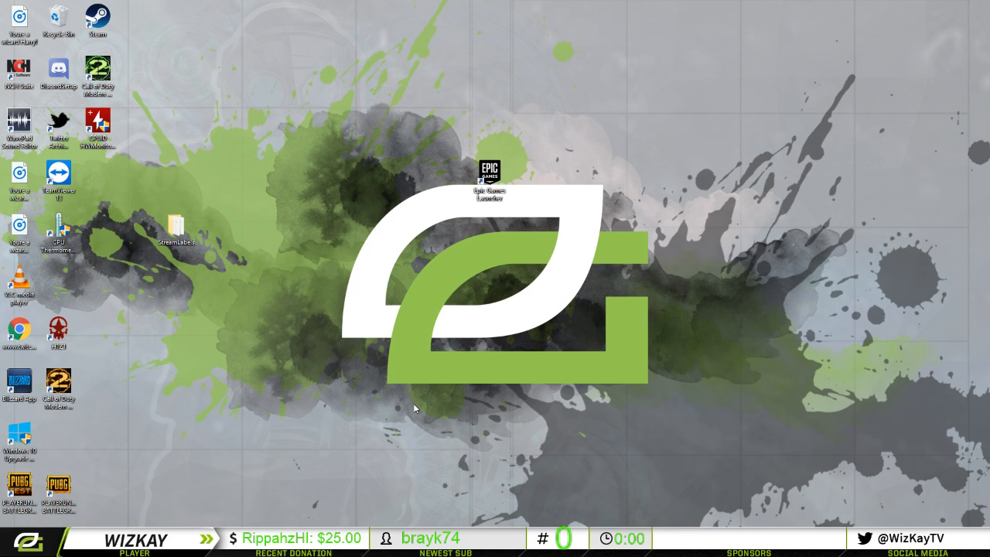
pyautogui.moveTo(588, 231)
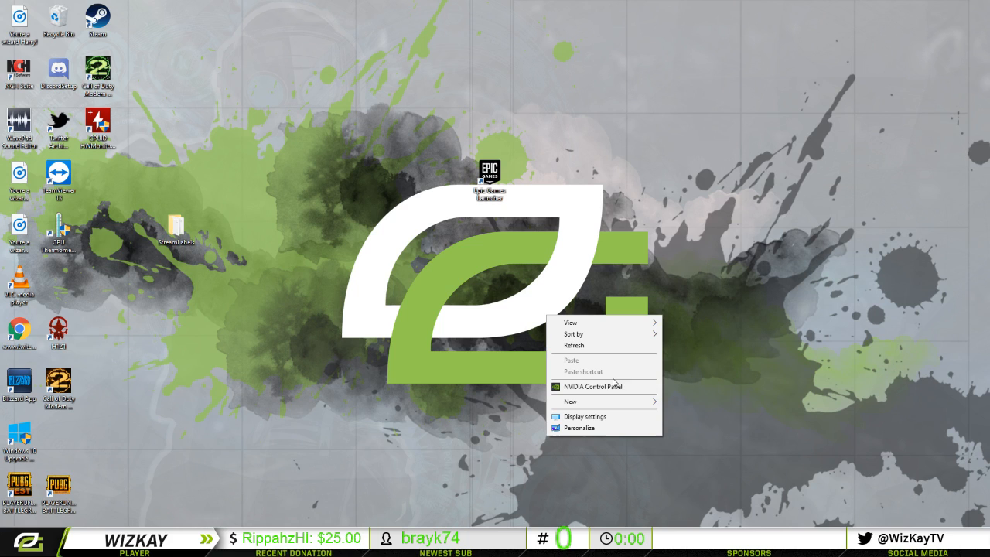
# - Start a custom resolution in NVIDIA Control Panel with 1440 horizontal pixels
pyautogui.click(232, 172)
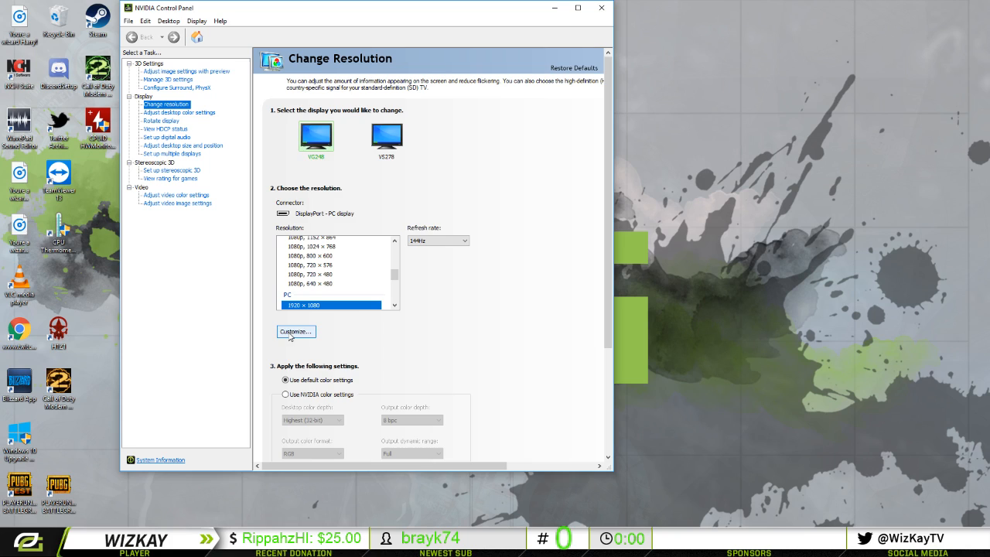
pyautogui.click(295, 332)
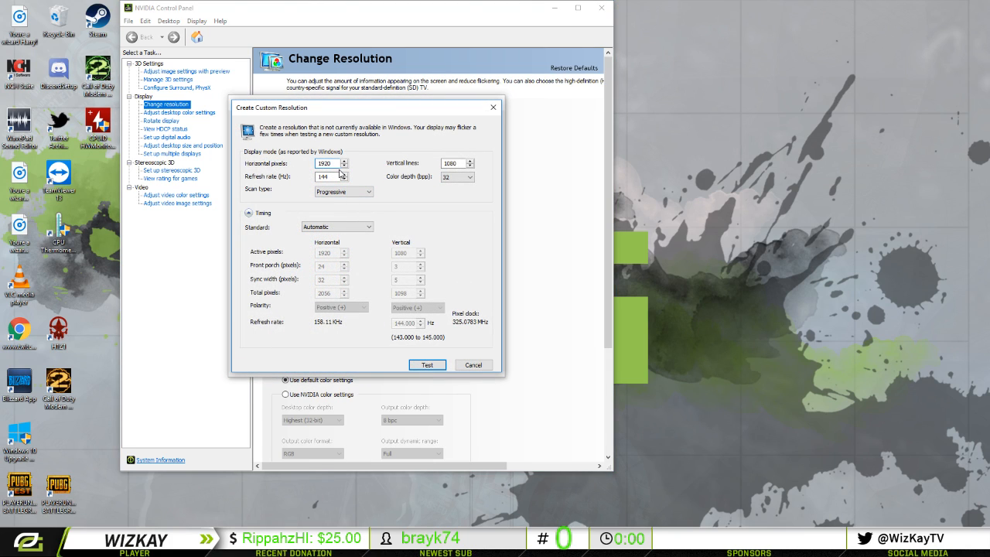
pyautogui.write('140')
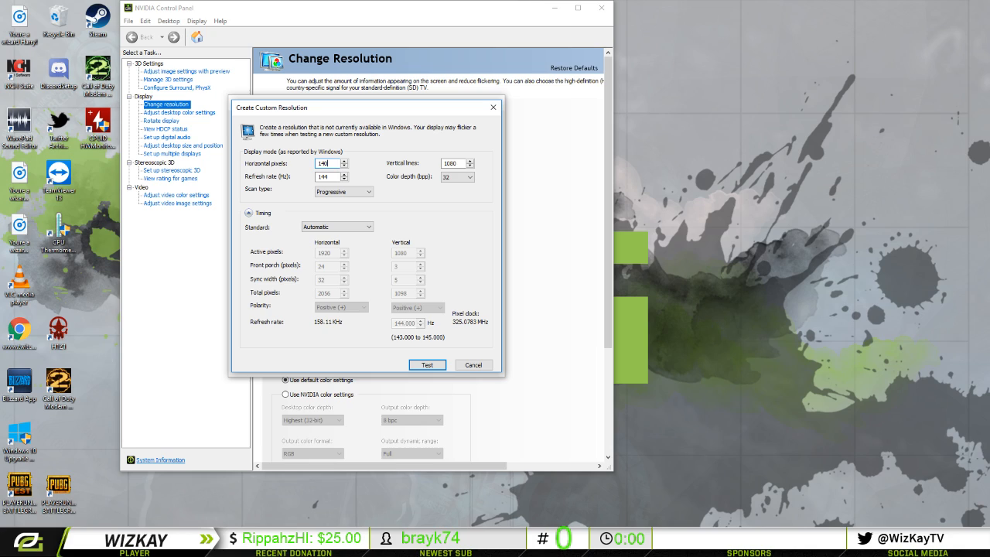
pyautogui.write('1440')
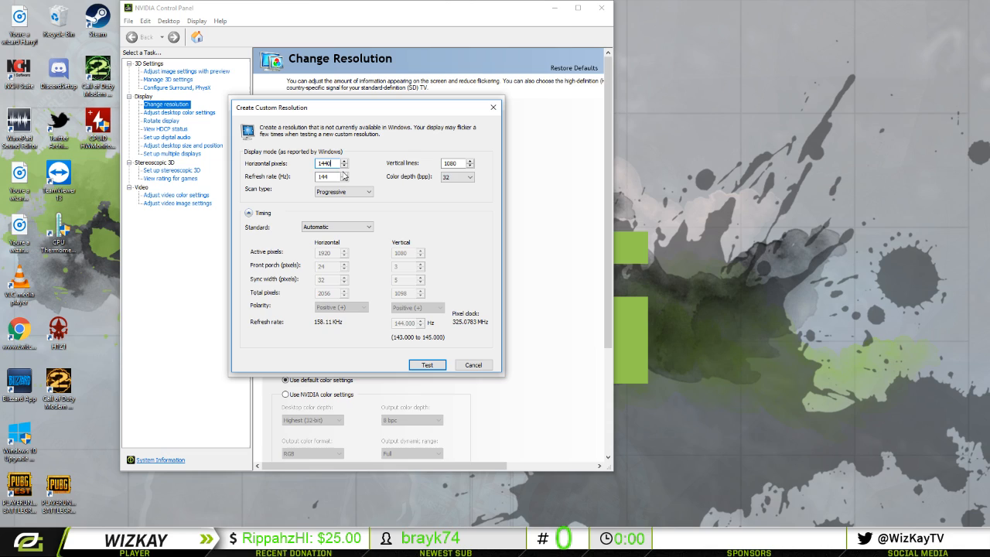
pyautogui.moveTo(395, 153)
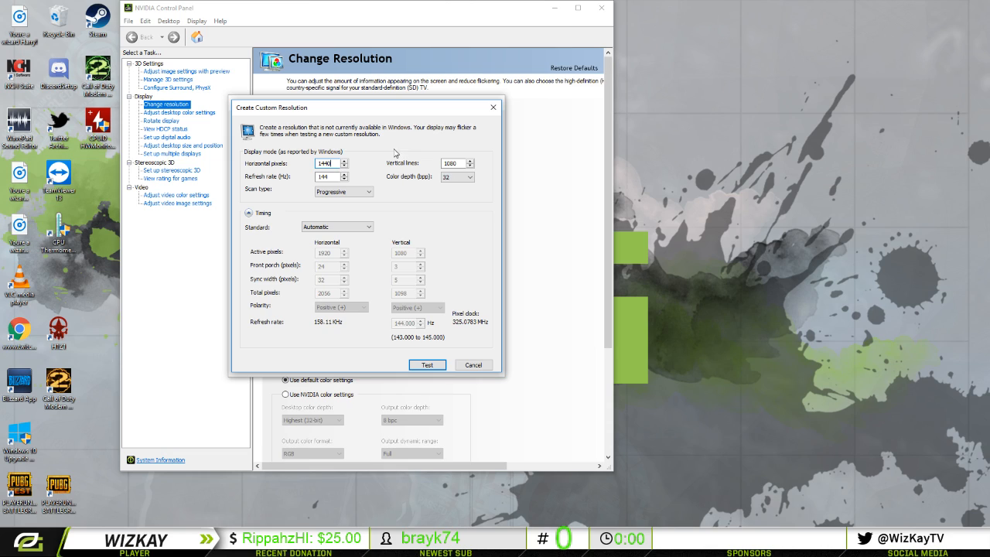
pyautogui.moveTo(509, 133)
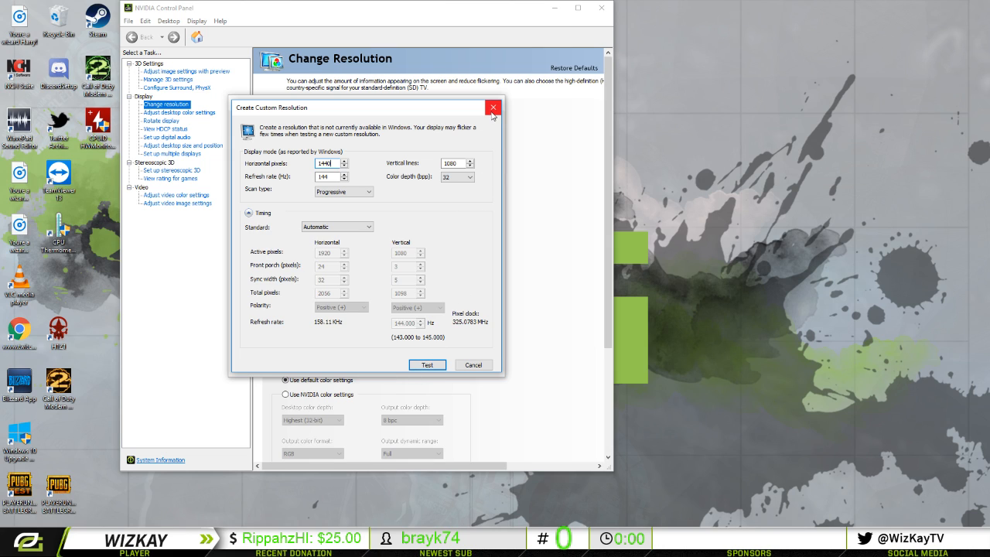
# - Close the custom resolution dialog and search %appdata to open the AppData folder
pyautogui.click(493, 106)
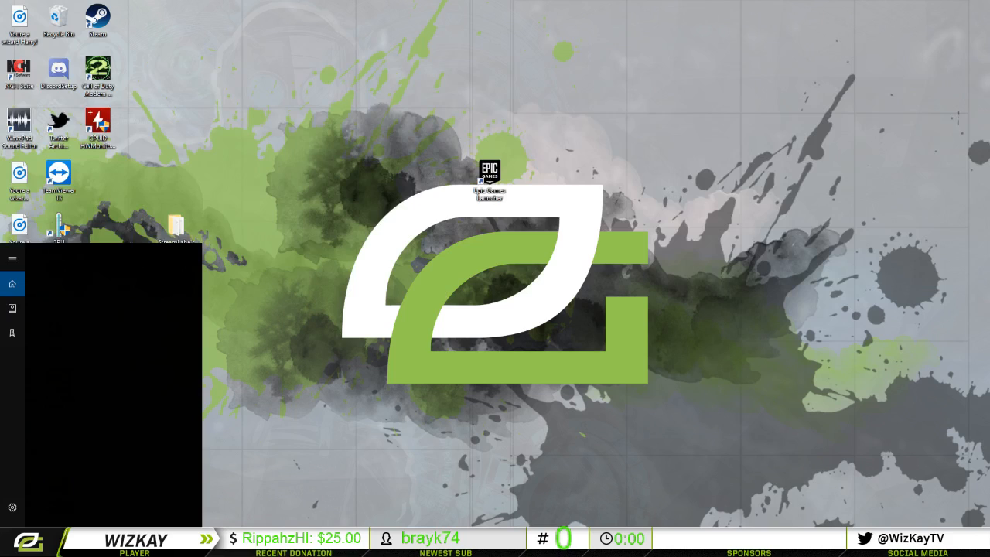
pyautogui.write('$ap')
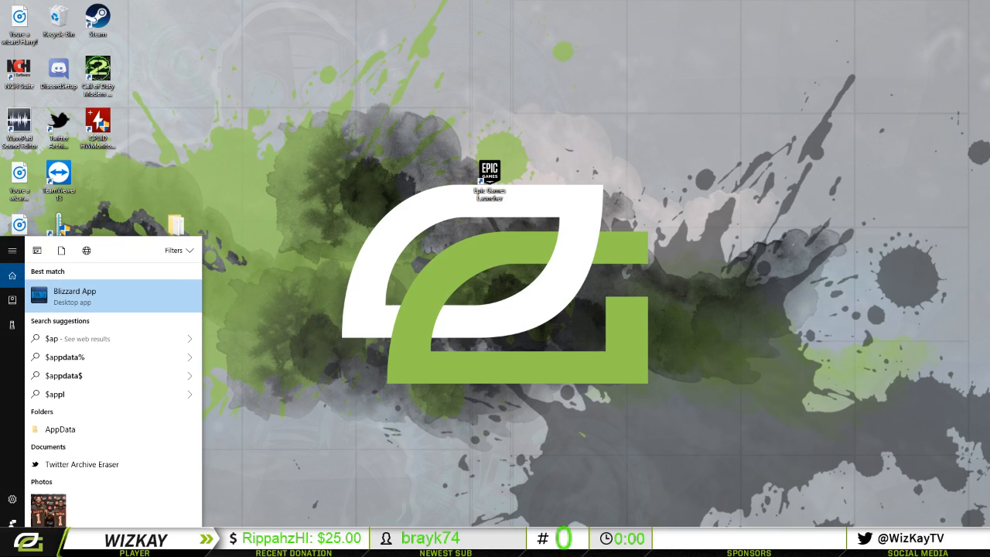
pyautogui.write('%app')
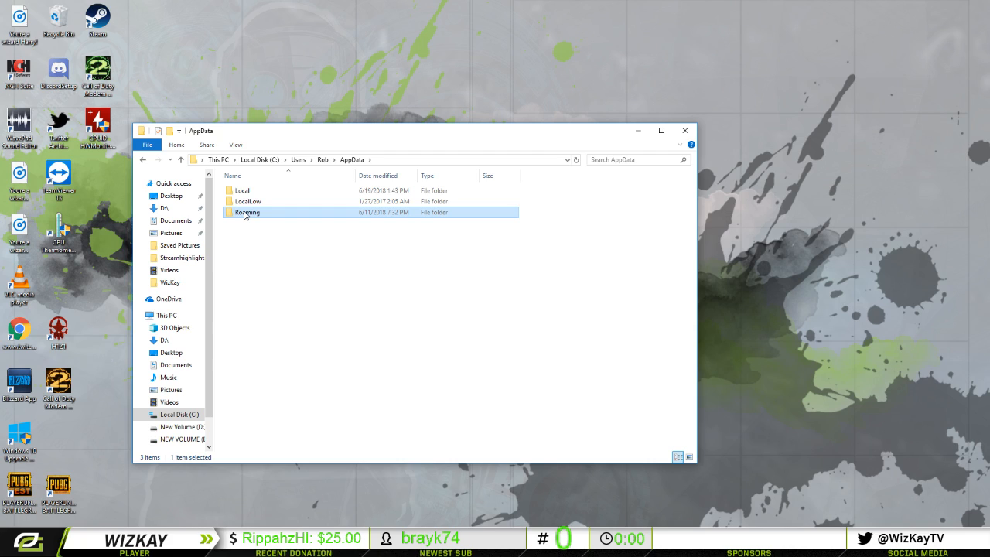
# - Navigate Local > FortniteGame > Saved > Config > WindowsClient and open GameUserSettings
pyautogui.doubleClick(242, 190)
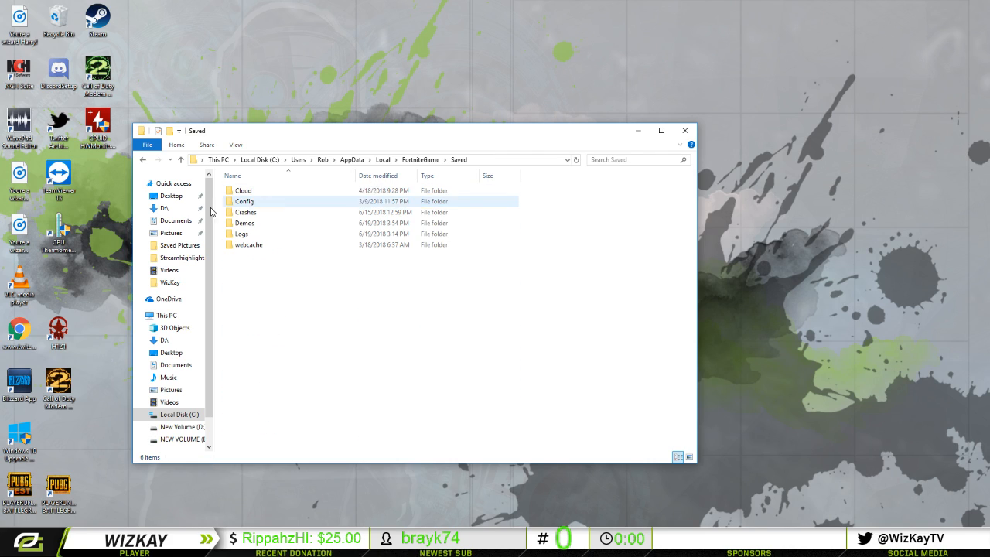
pyautogui.doubleClick(244, 201)
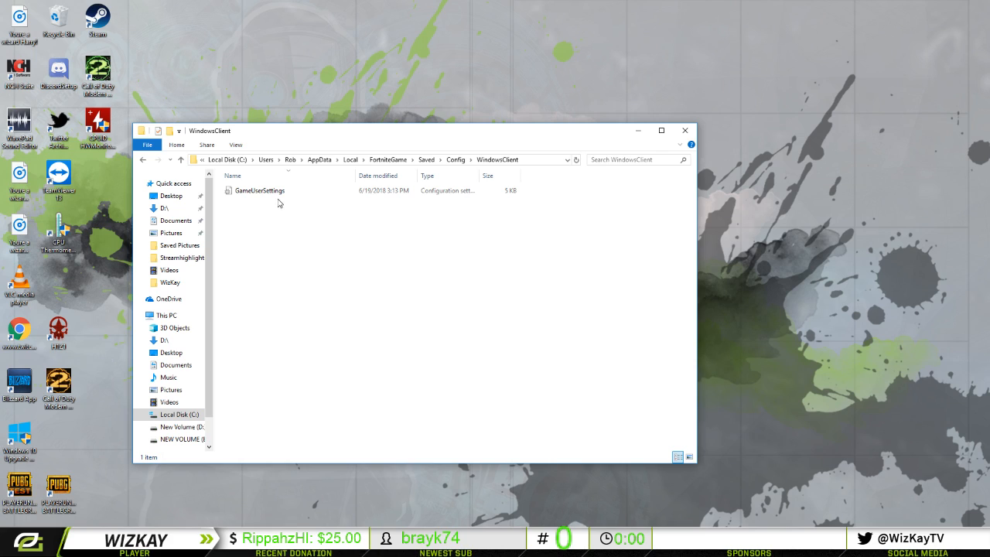
pyautogui.moveTo(330, 207)
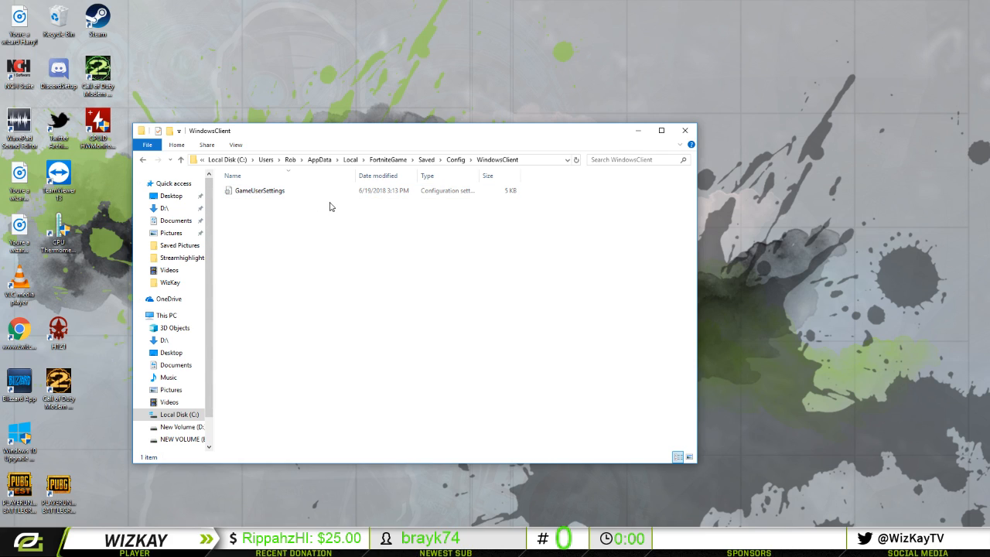
pyautogui.rightClick(304, 191)
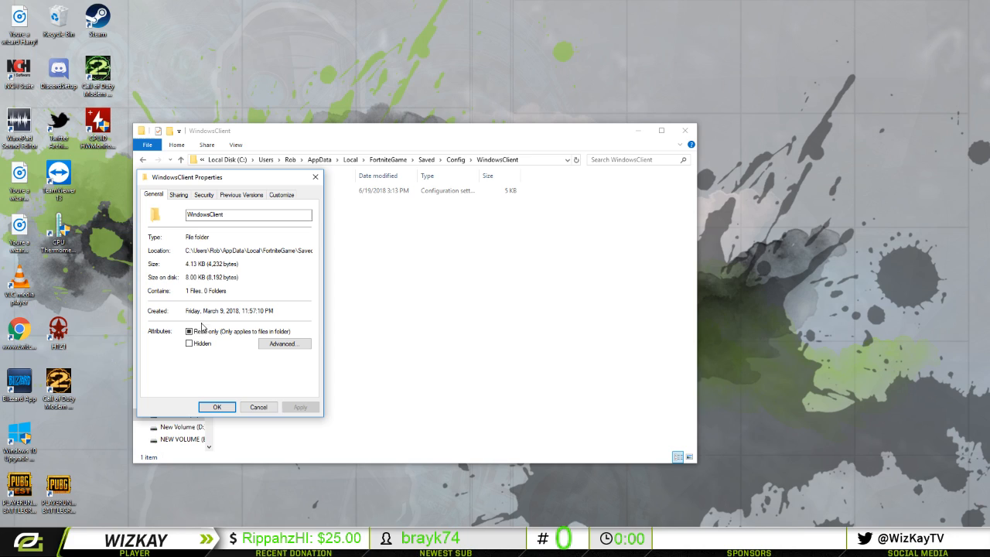
pyautogui.click(189, 331)
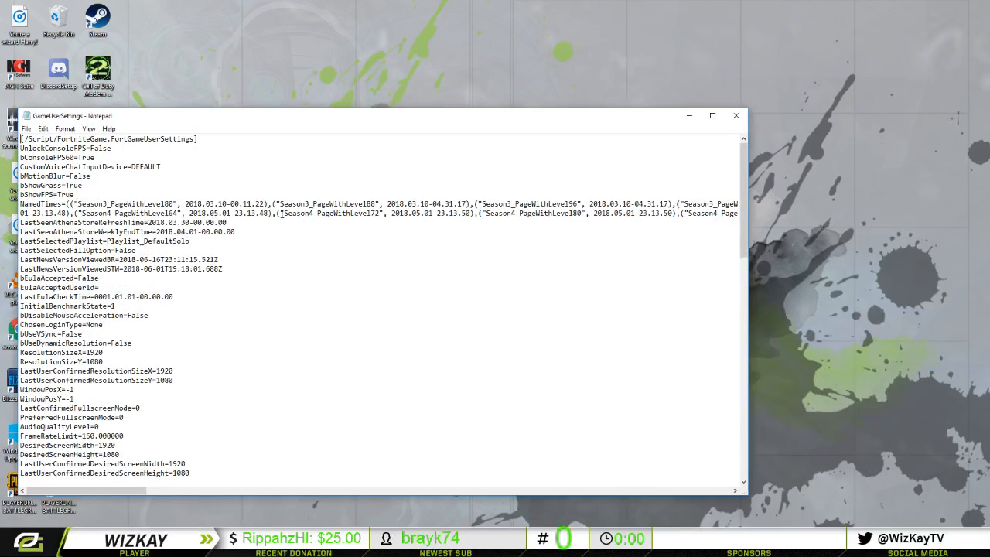
# - Change the 1920 width values in GameUserSettings to 1440, then save and close Notepad
pyautogui.scroll(-3)
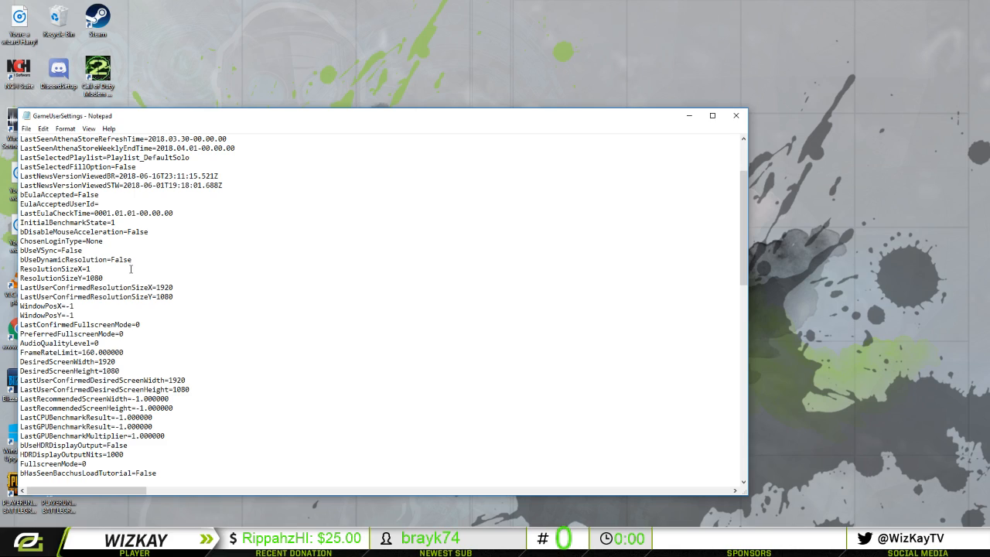
pyautogui.write('1440')
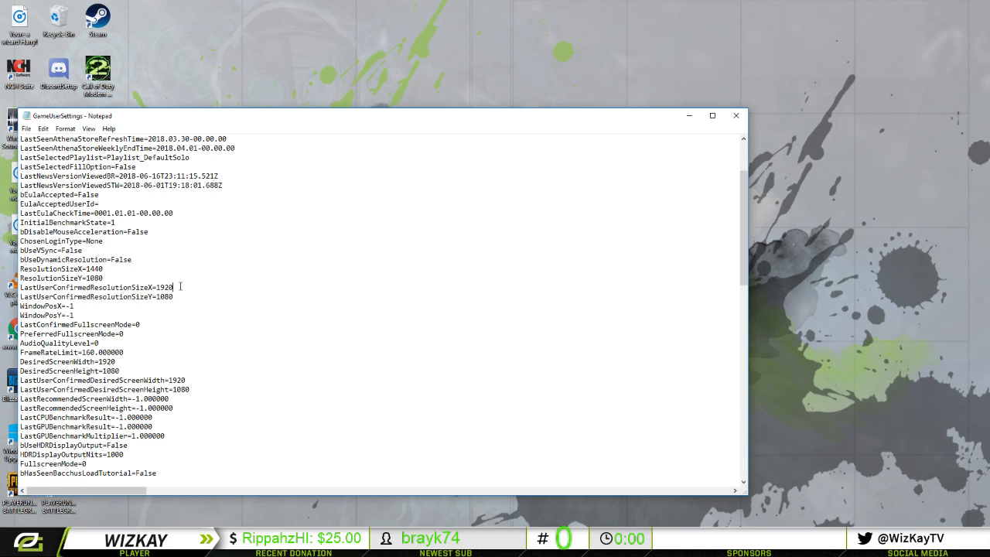
pyautogui.write('1440')
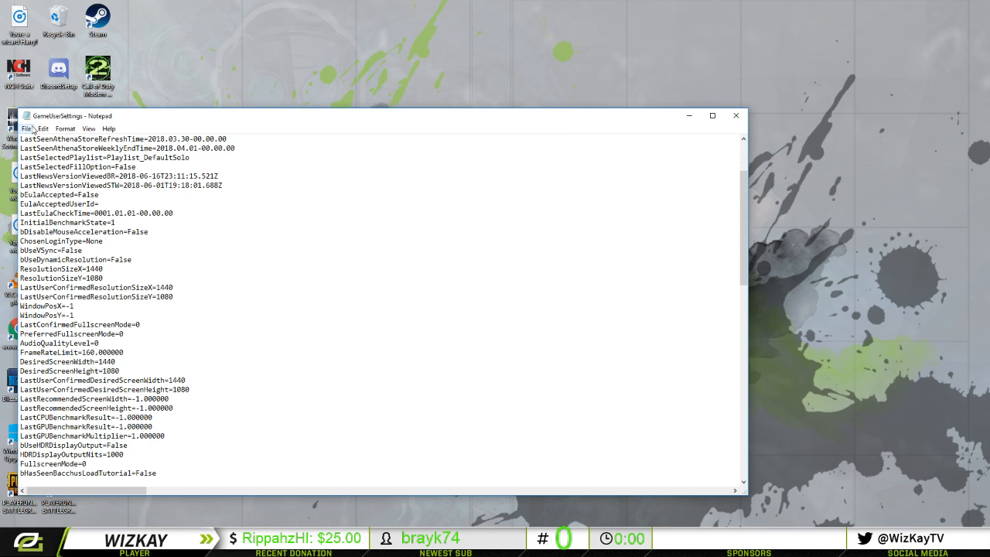
pyautogui.click(27, 128)
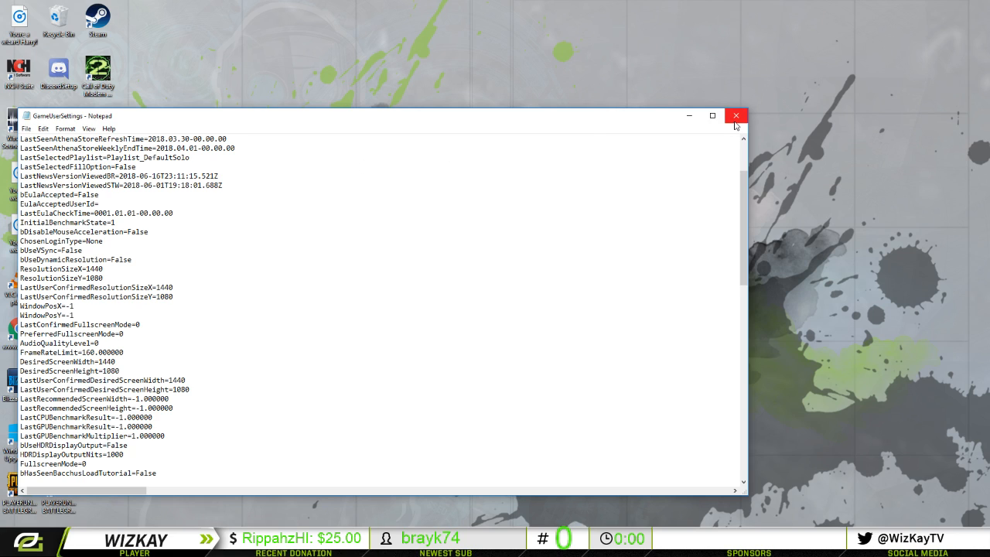
pyautogui.click(736, 116)
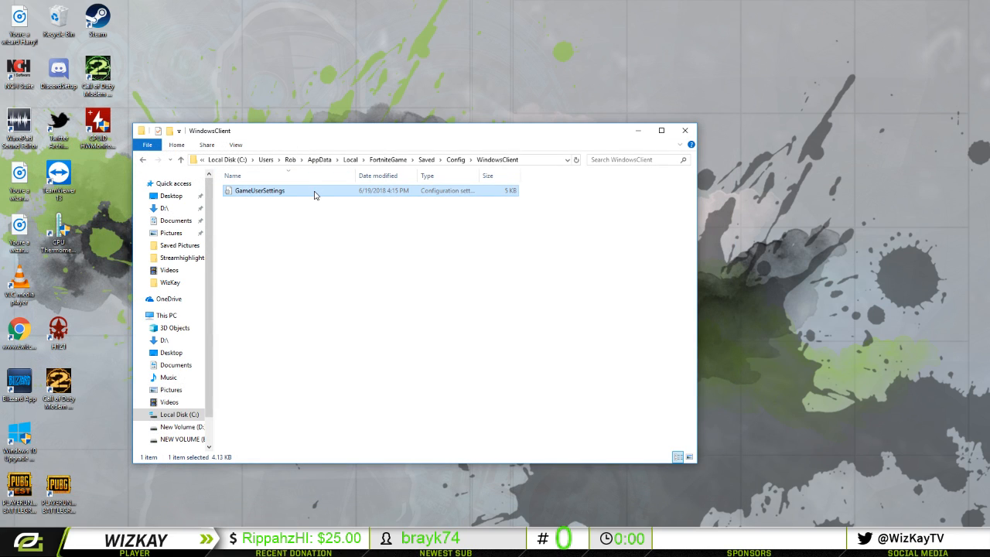
# - Make GameUserSettings read-only via Properties, then close File Explorer
pyautogui.rightClick(259, 190)
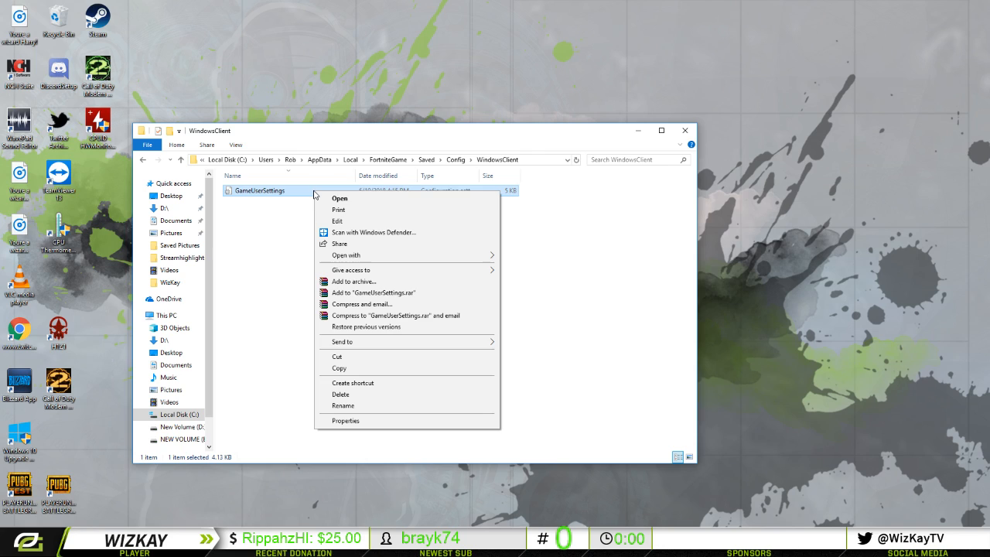
pyautogui.moveTo(365, 421)
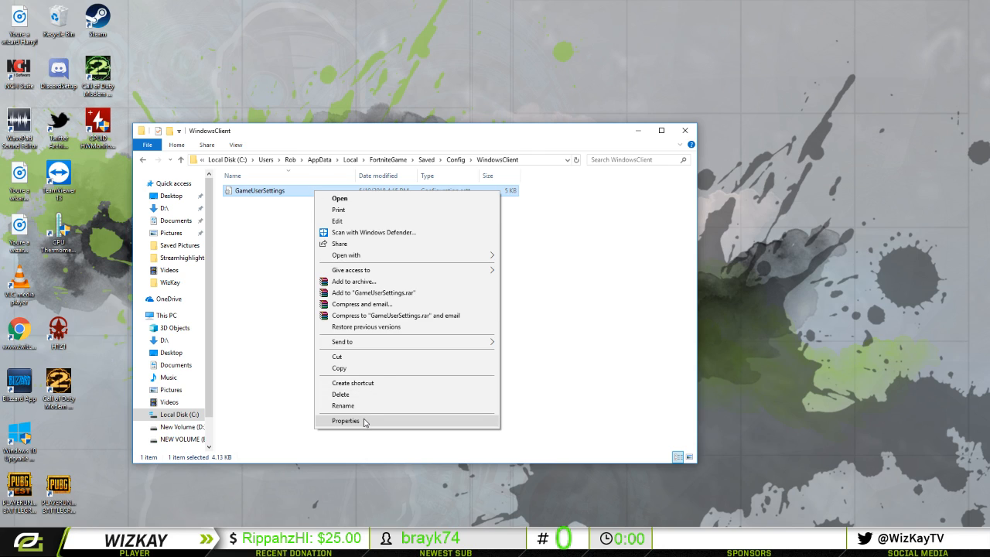
pyautogui.click(345, 420)
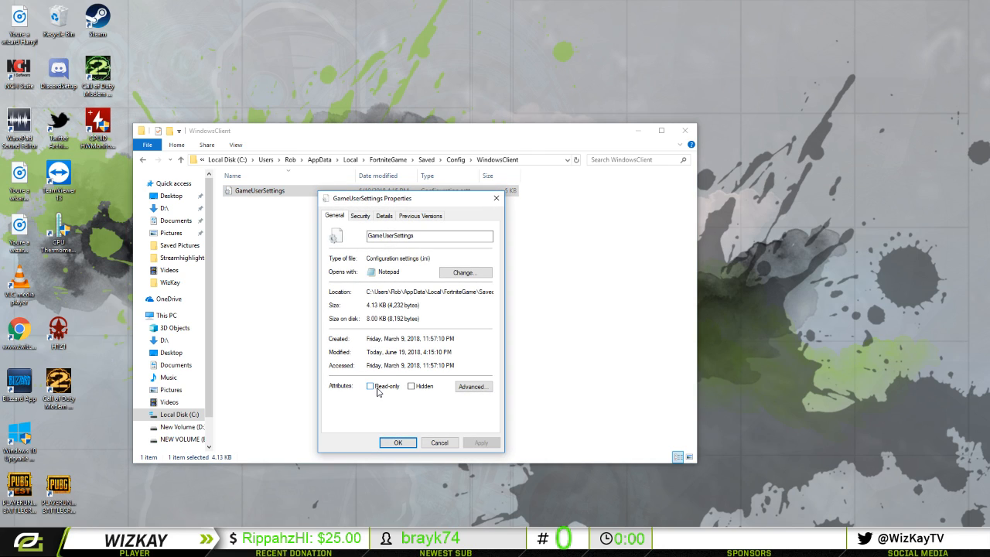
pyautogui.click(370, 386)
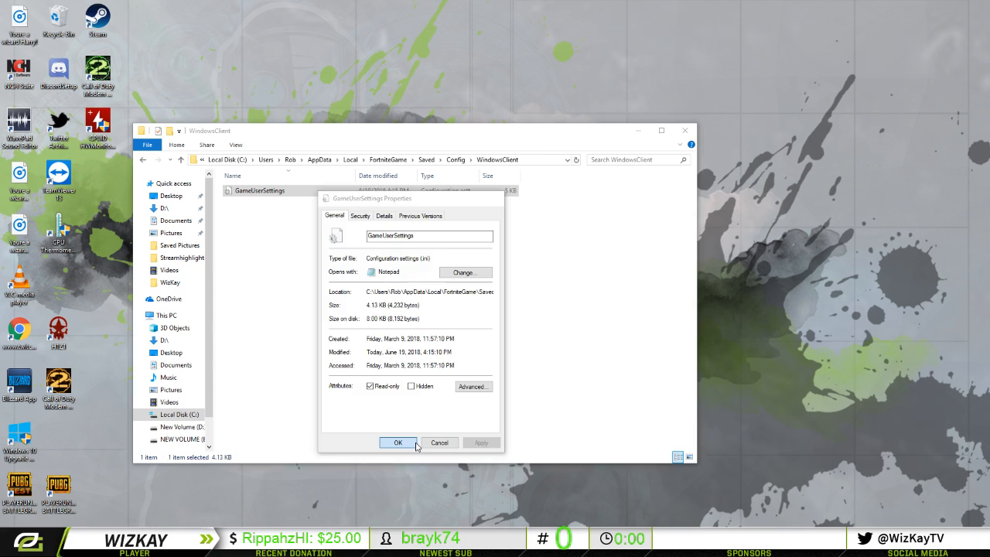
pyautogui.click(398, 442)
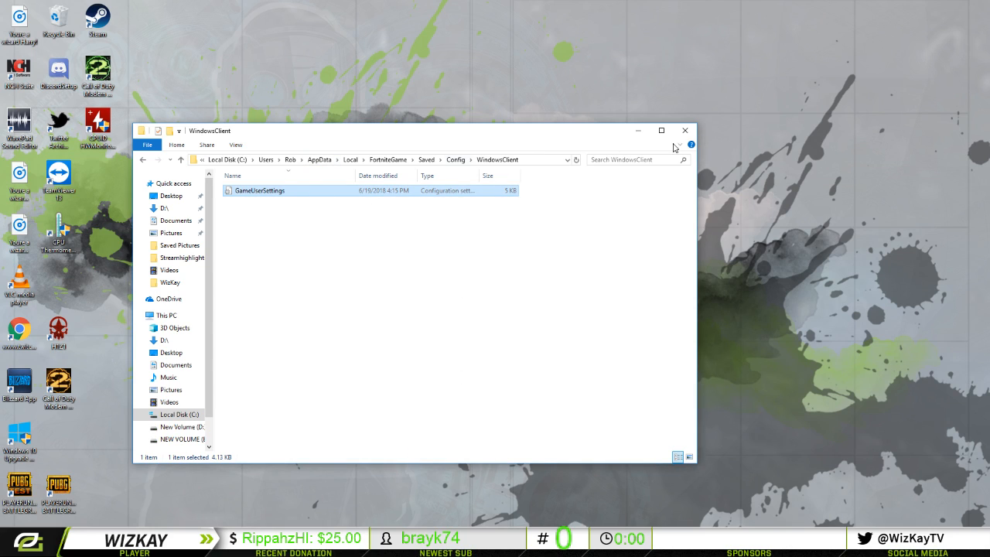
pyautogui.click(683, 130)
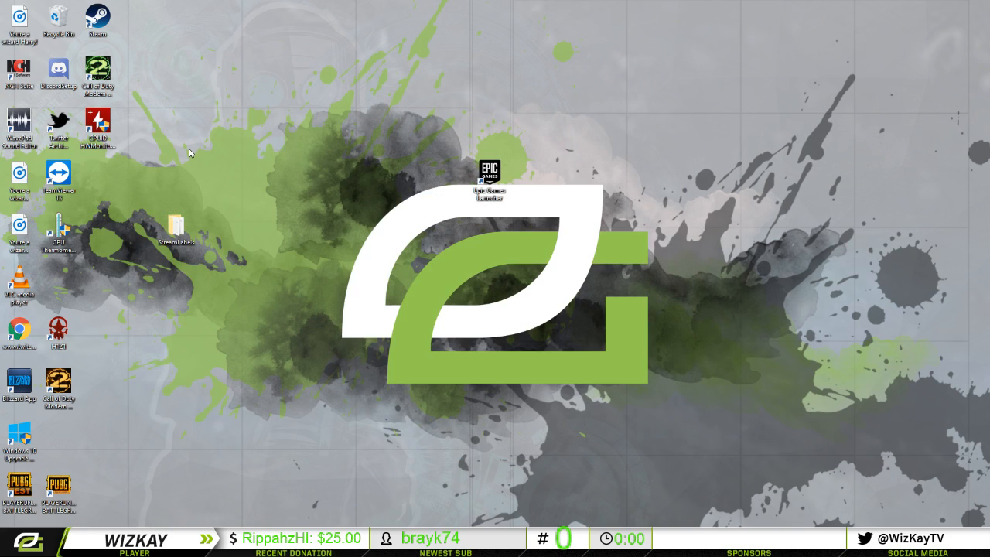